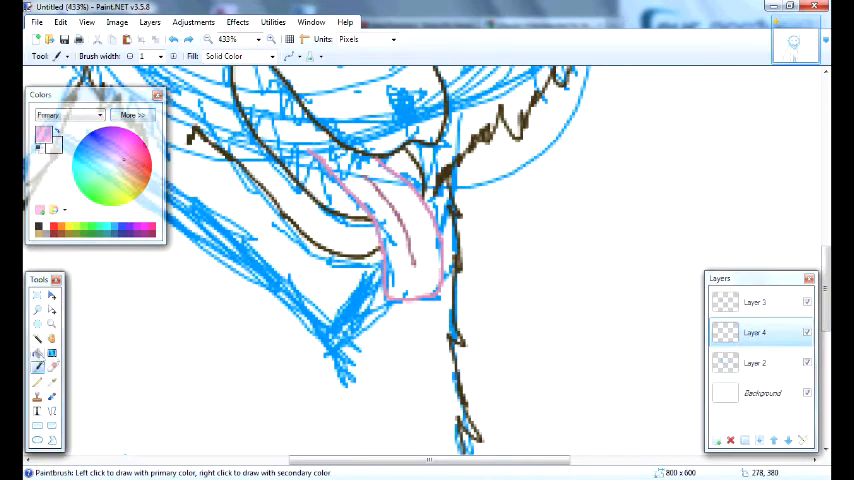
Fill the dog's tongue outline with solid pink
{"action": "left_click", "coordinate": [405, 270]}
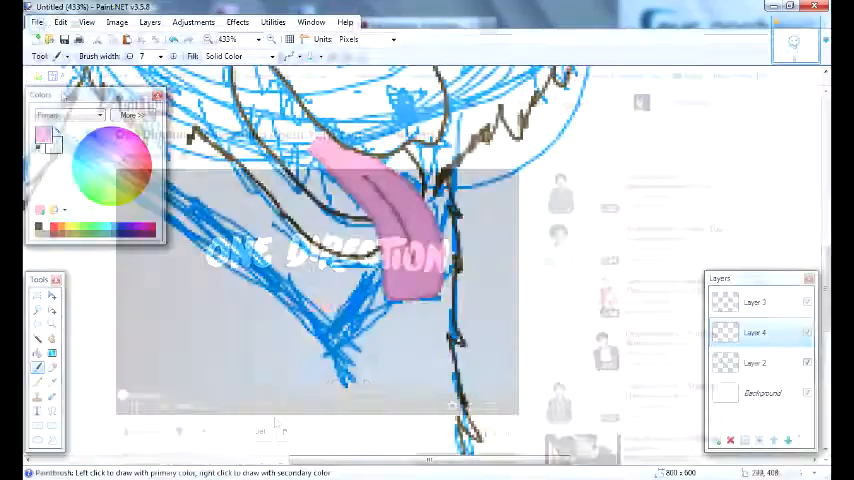
{"action": "left_click", "coordinate": [131, 115]}
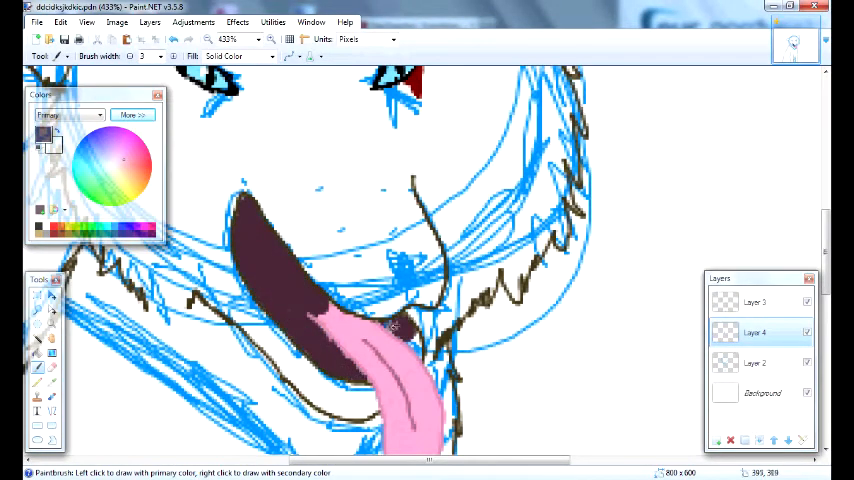
Pick a dark mouth colour and adjust the brush size for painting the mouth and teeth
{"action": "left_click", "coordinate": [133, 114]}
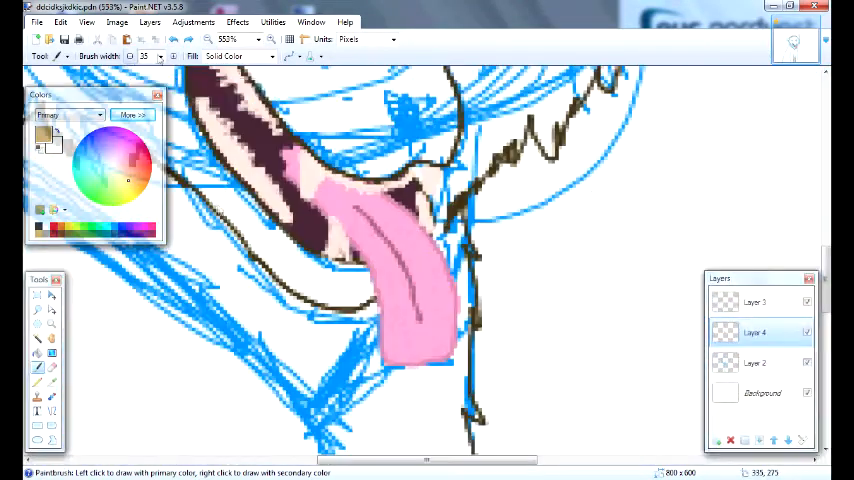
{"action": "left_click", "coordinate": [60, 22]}
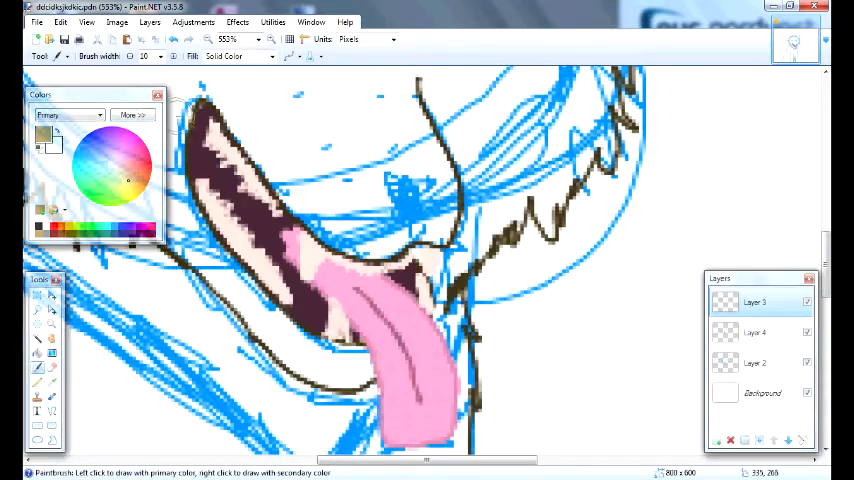
Paint the face tan with a black nose and eyes on Layer 3
{"action": "left_click", "coordinate": [755, 332]}
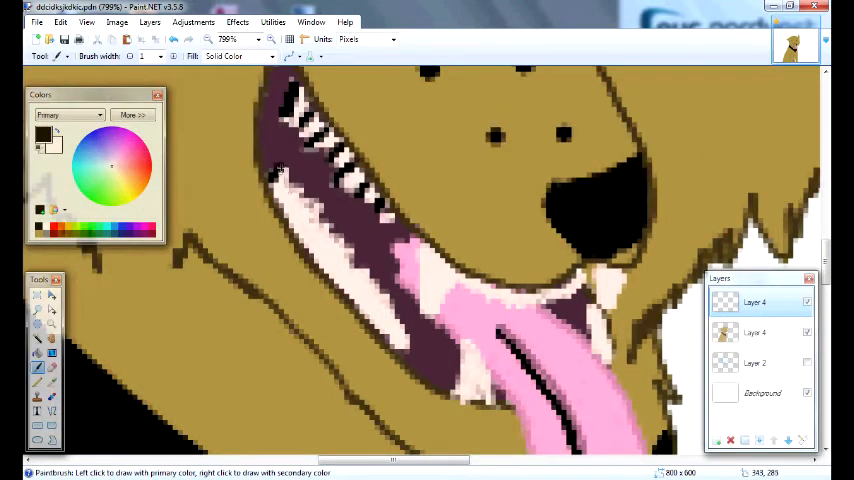
Draw black outlines along the mouth edge and fur lines along the neck
{"action": "left_click_drag", "start_coordinate": [300, 180], "coordinate": [450, 390]}
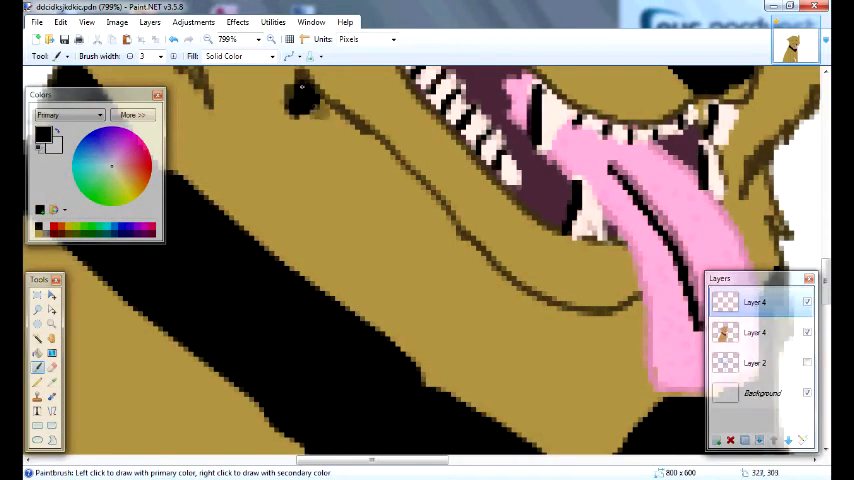
{"action": "left_click_drag", "start_coordinate": [305, 90], "coordinate": [490, 280]}
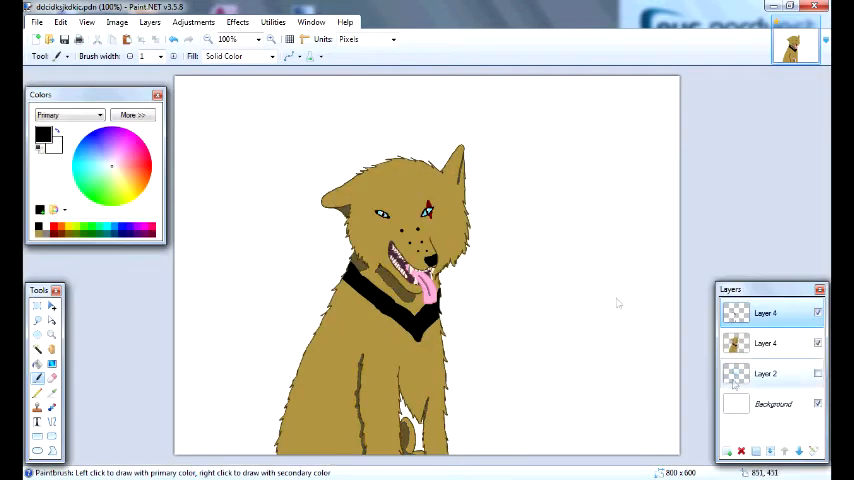
{"action": "left_click", "coordinate": [37, 22]}
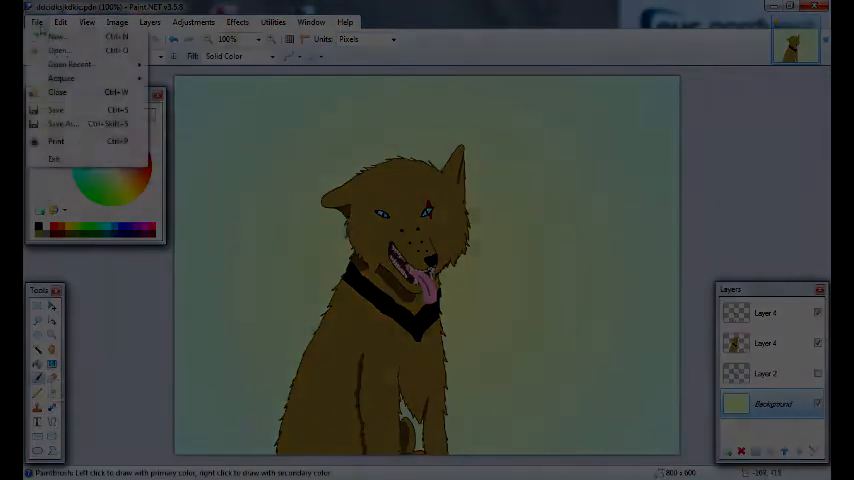